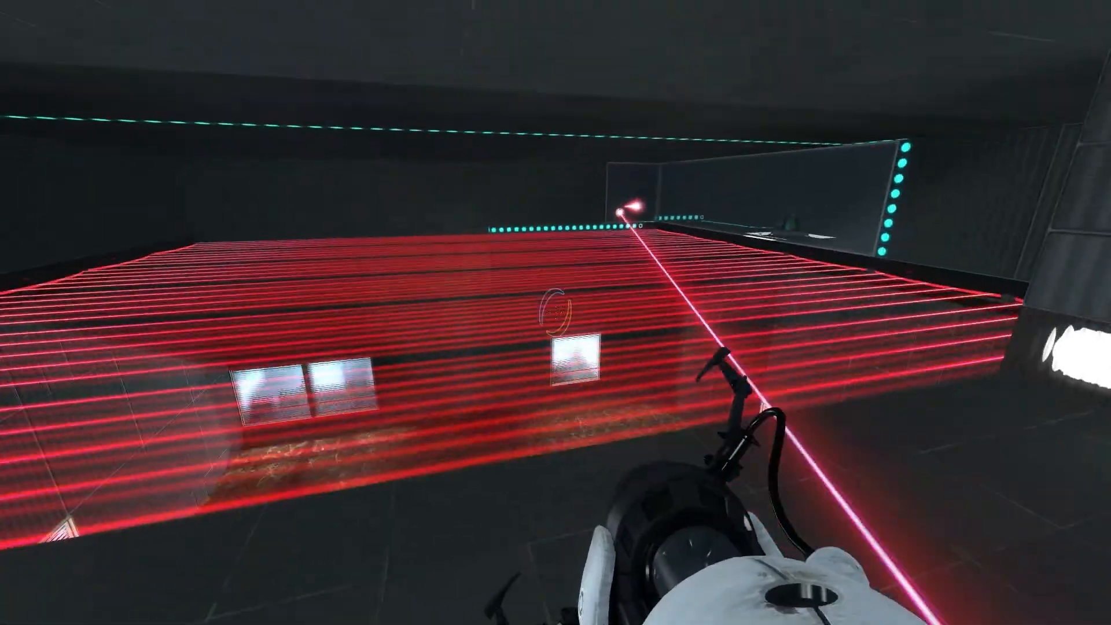
pyautogui.moveTo(555, 313)
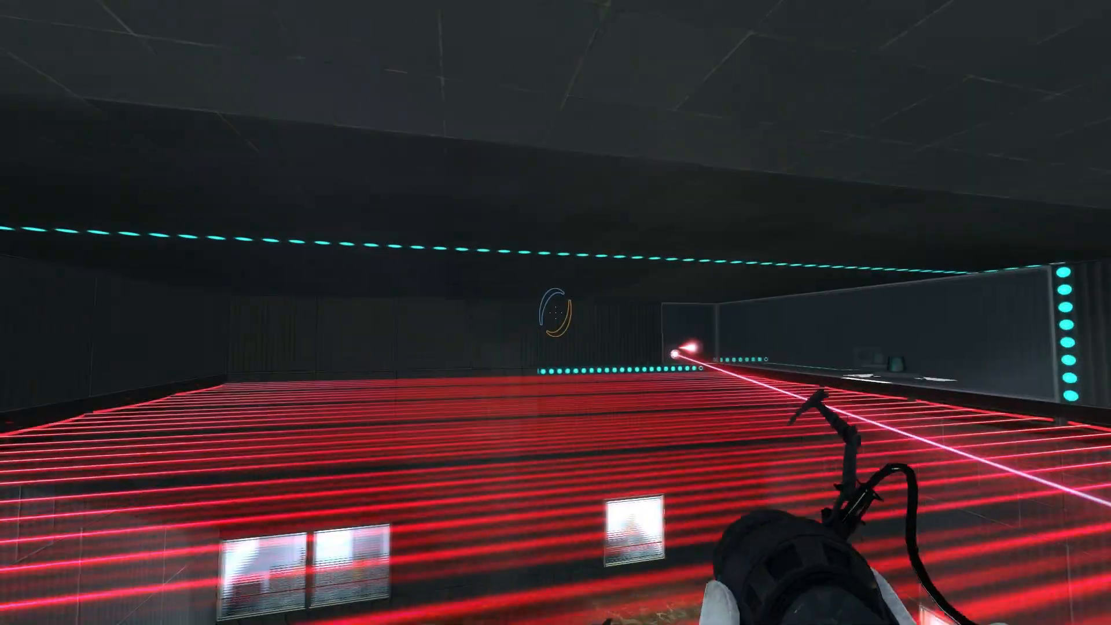
pyautogui.moveTo(555, 312)
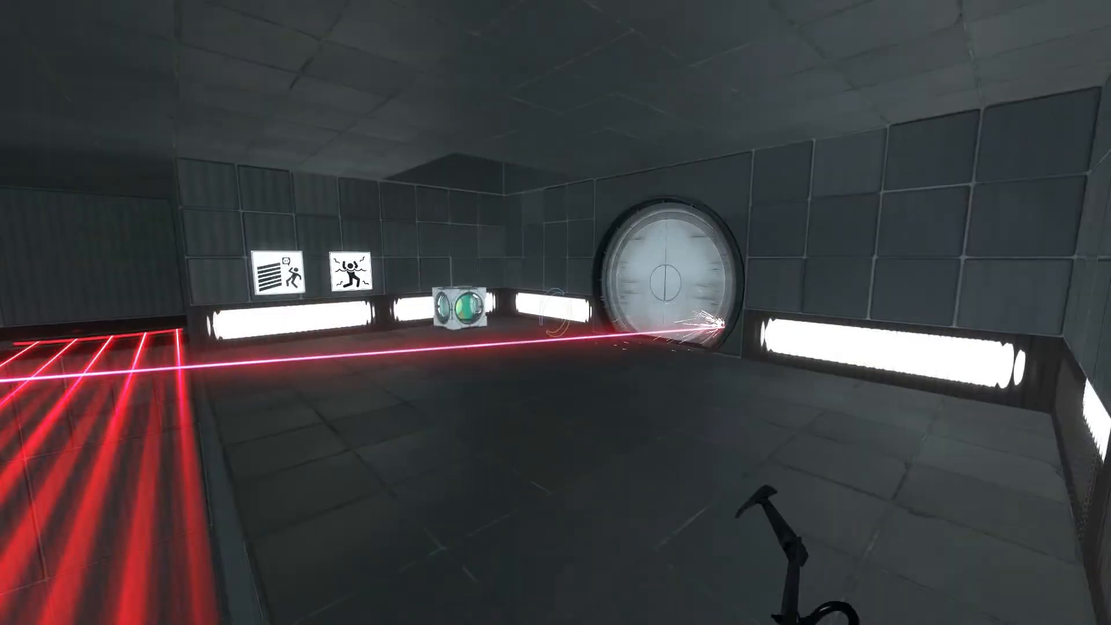
pyautogui.moveTo(555, 312)
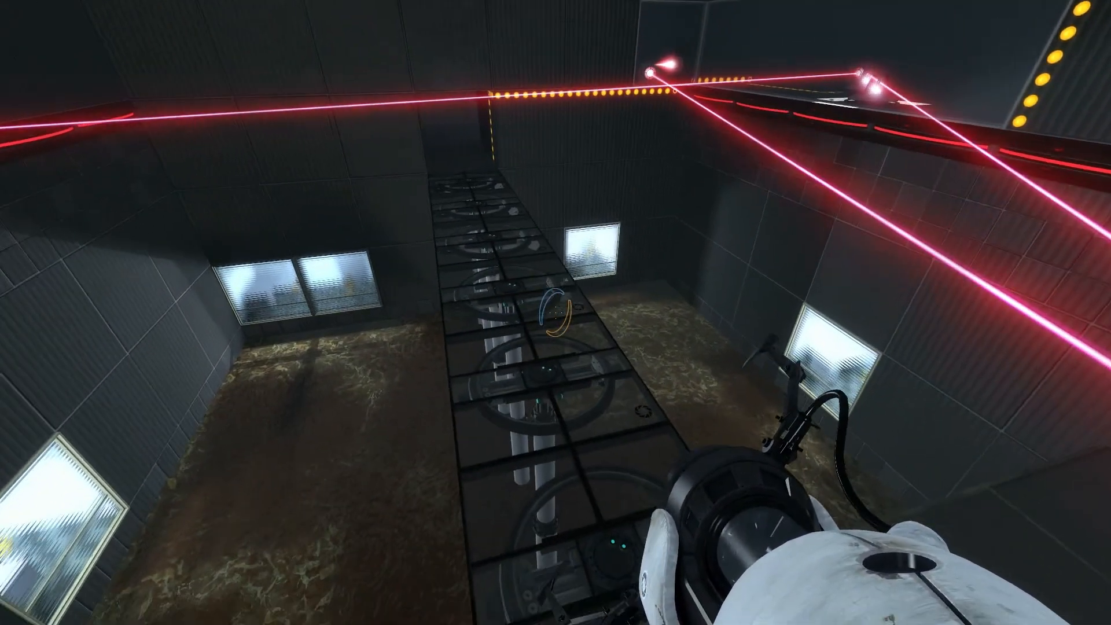
pyautogui.moveTo(555, 283)
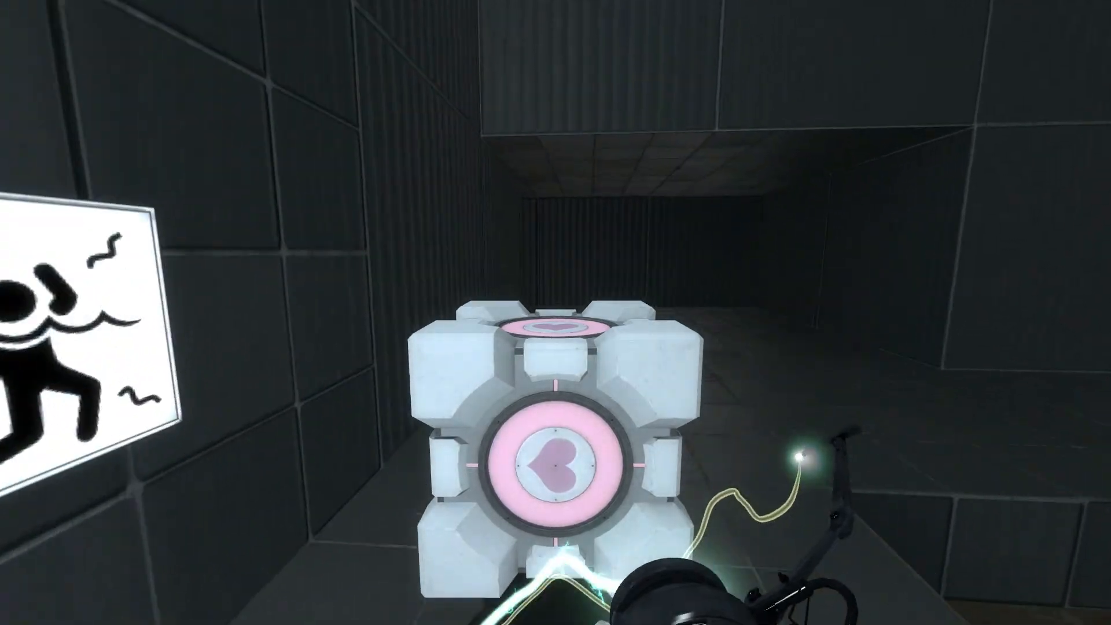
pyautogui.moveTo(555, 312)
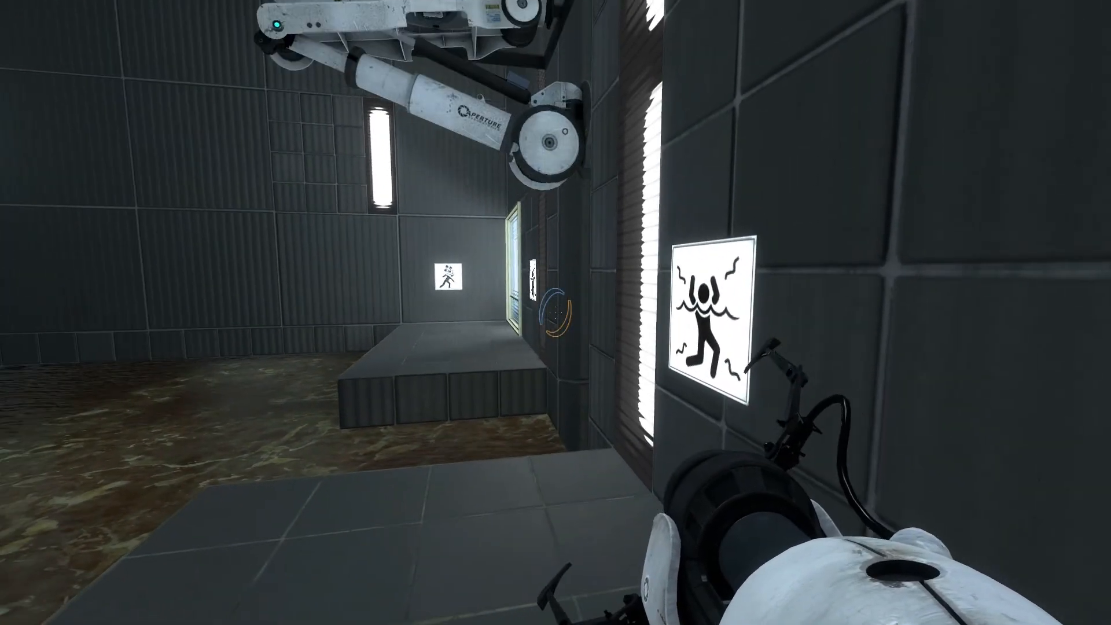
pyautogui.moveTo(555, 313)
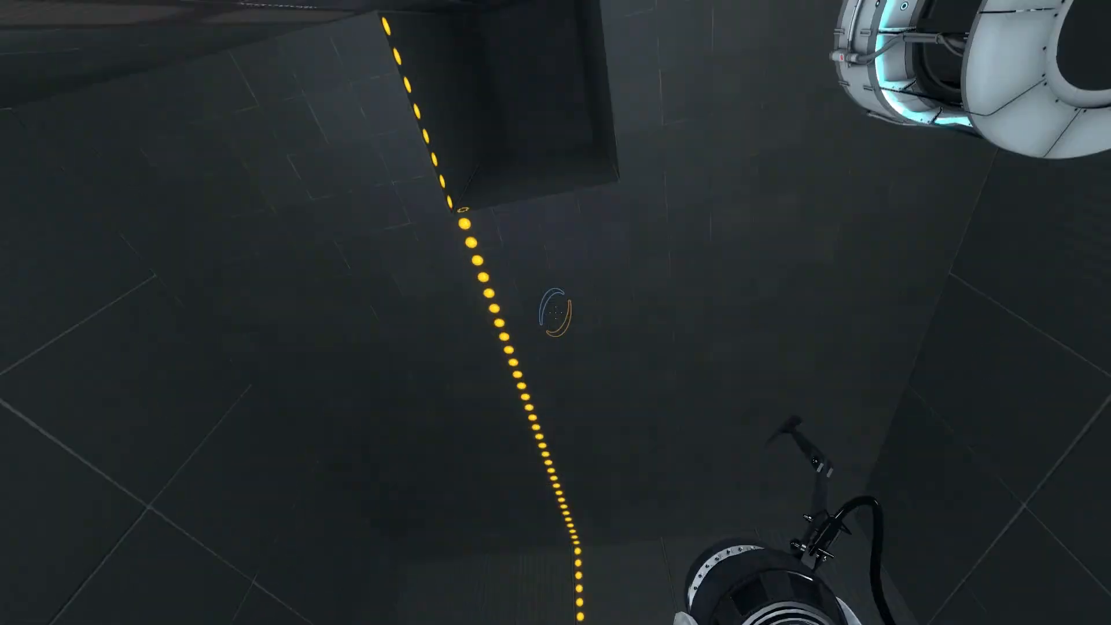
pyautogui.moveTo(555, 312)
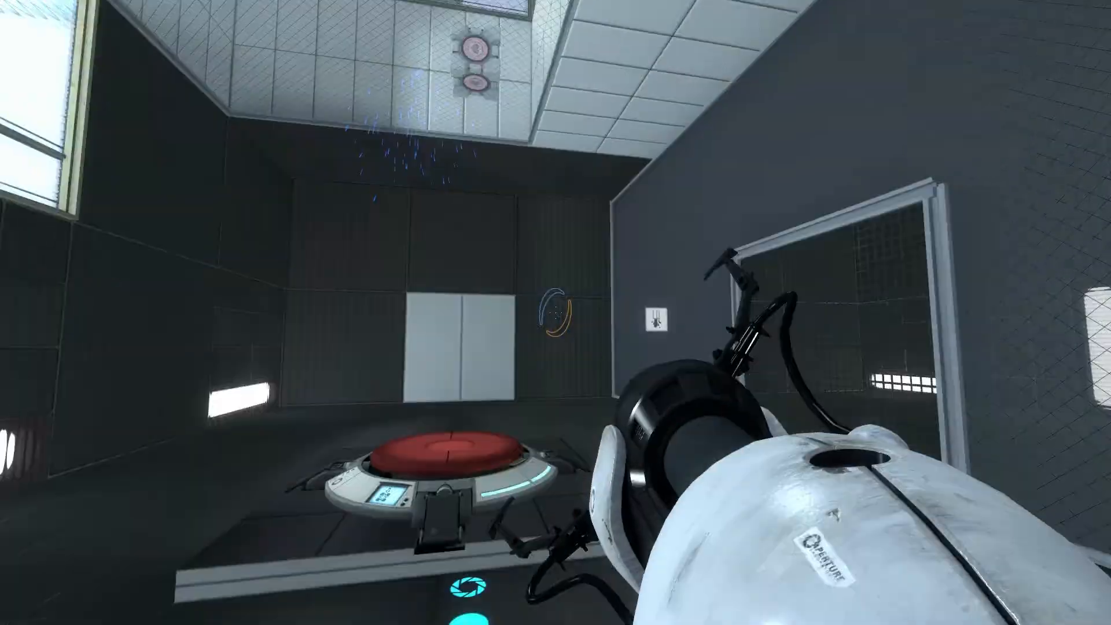
pyautogui.moveTo(556, 312)
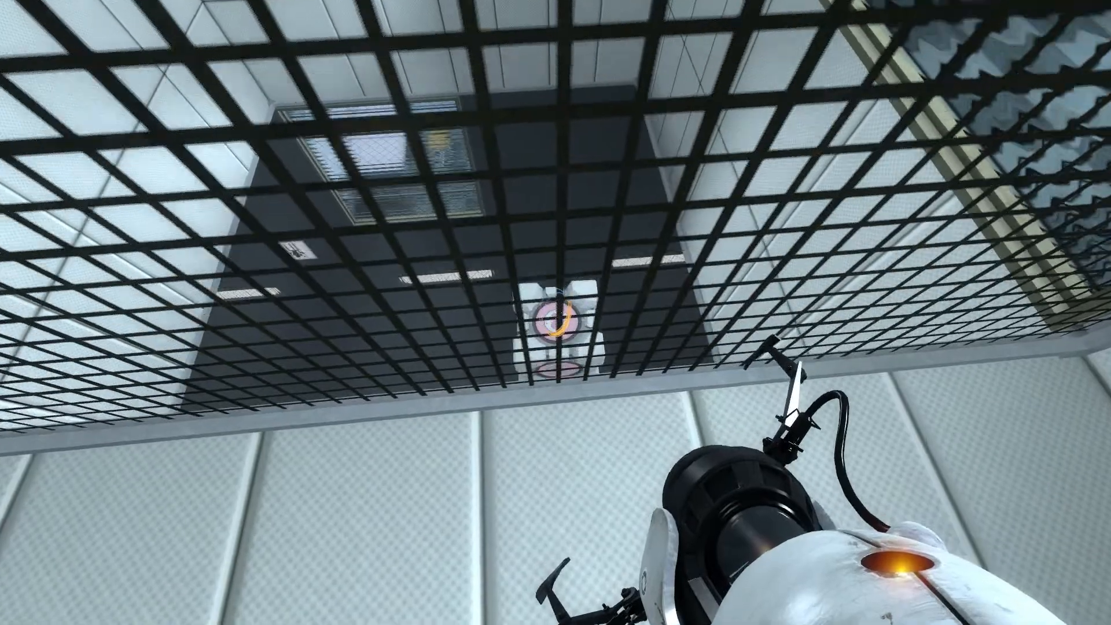
pyautogui.moveTo(556, 313)
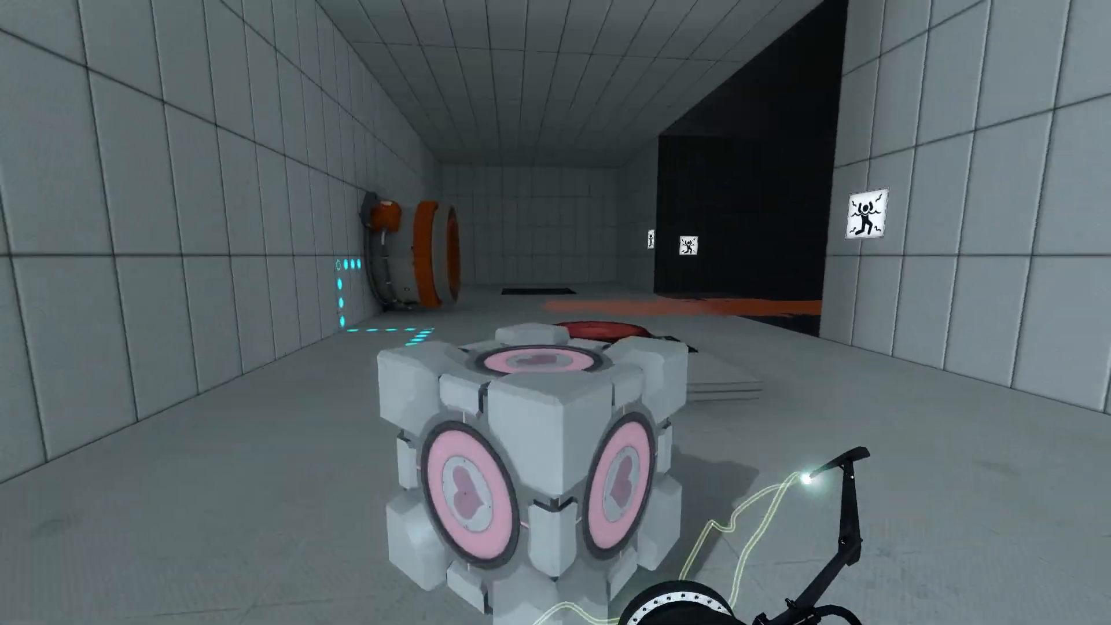
pyautogui.moveTo(556, 312)
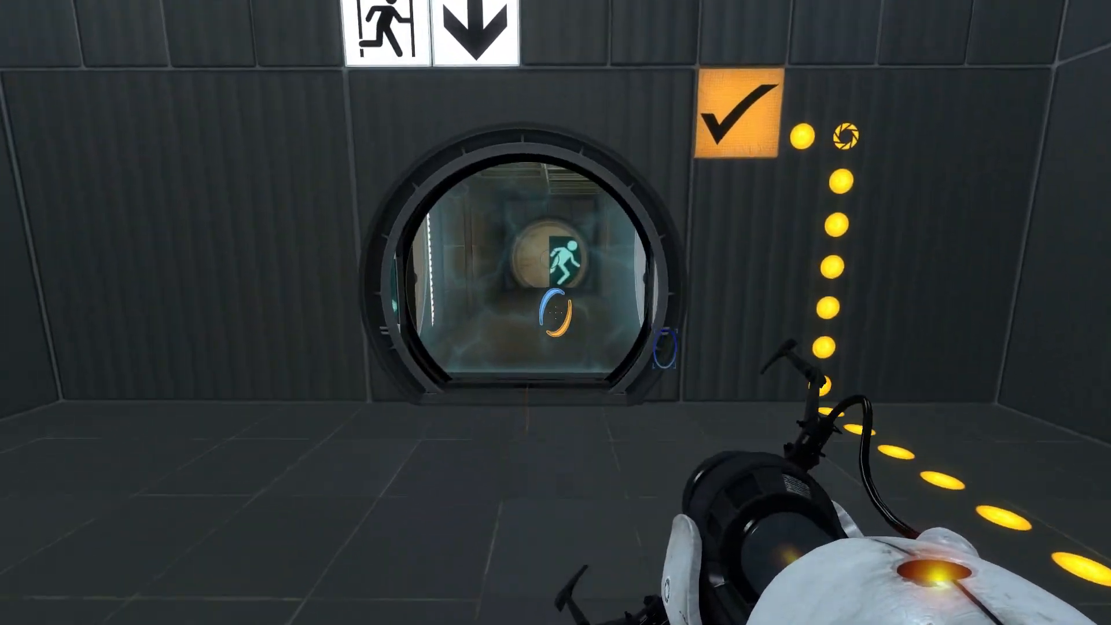
pyautogui.press('w')
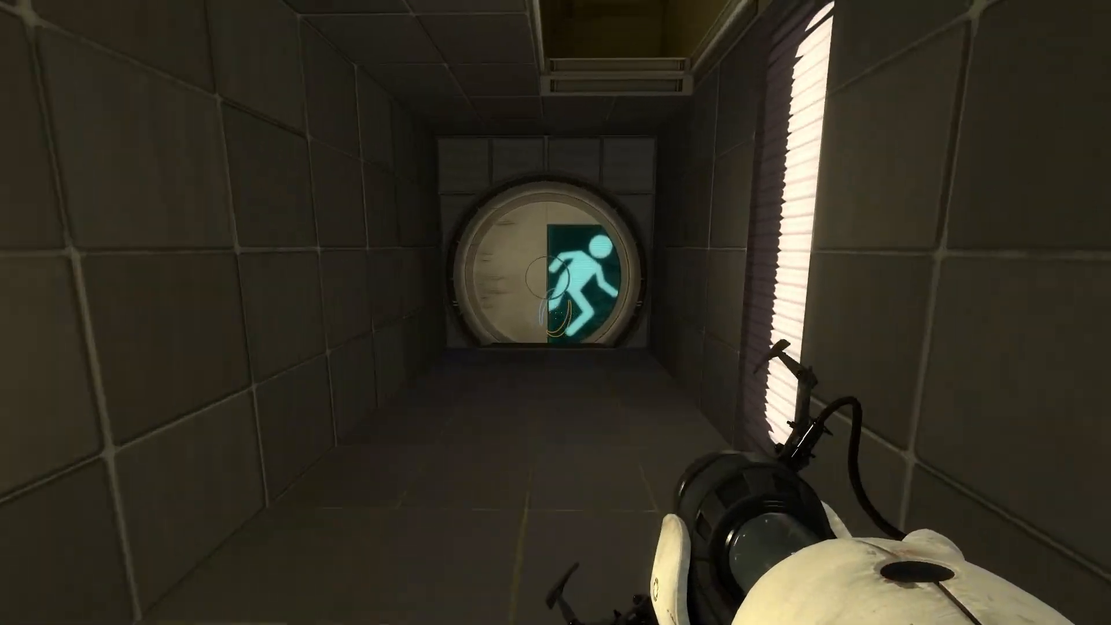